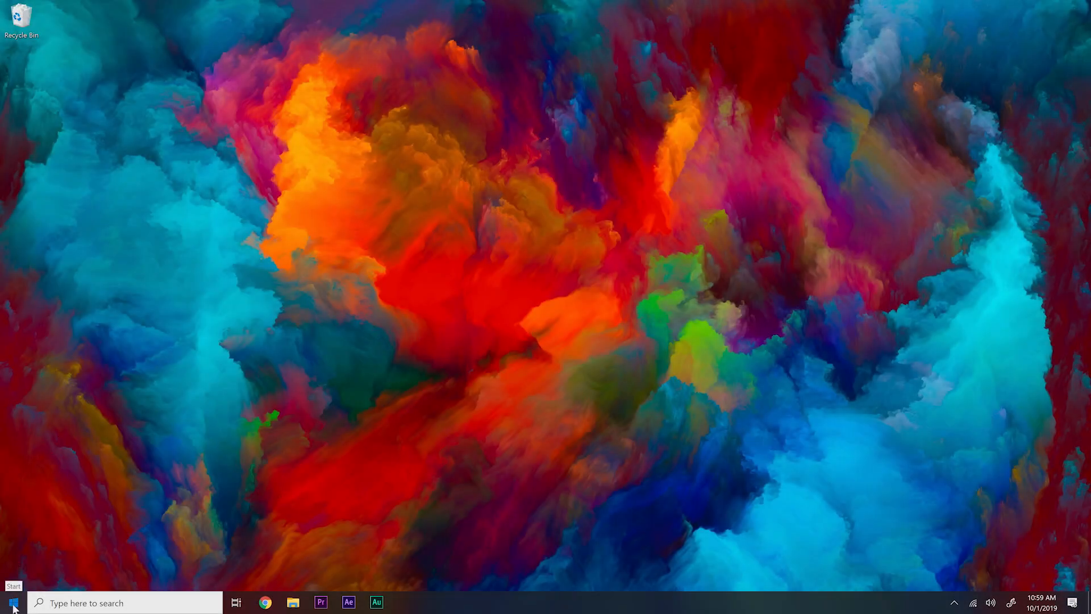
Bring up the Start menu app list showing HP Accessory Center under Recently added.
click(12, 603)
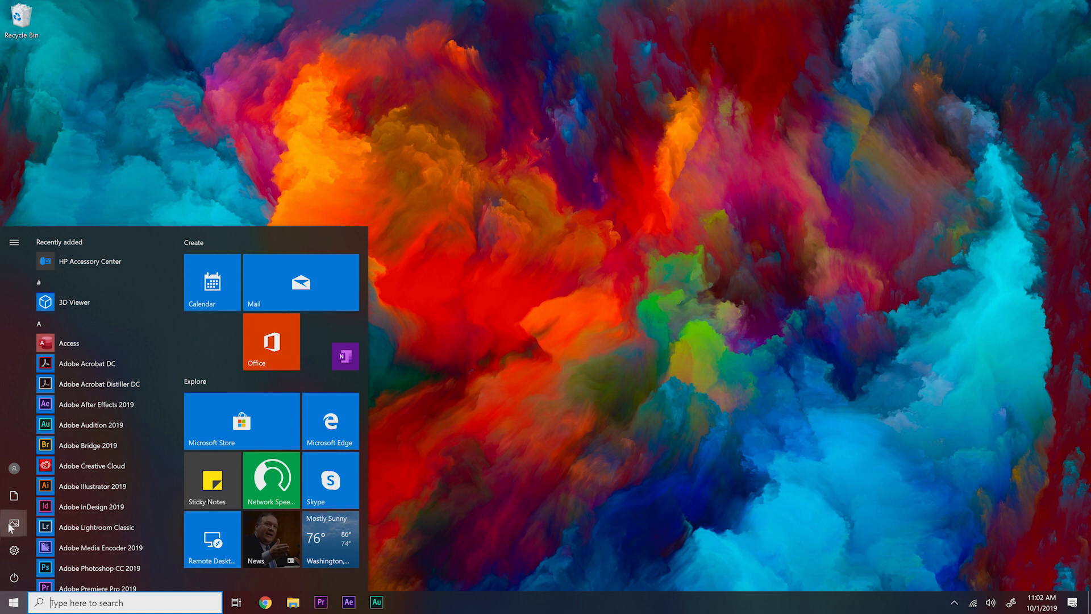
mouse_move(138, 342)
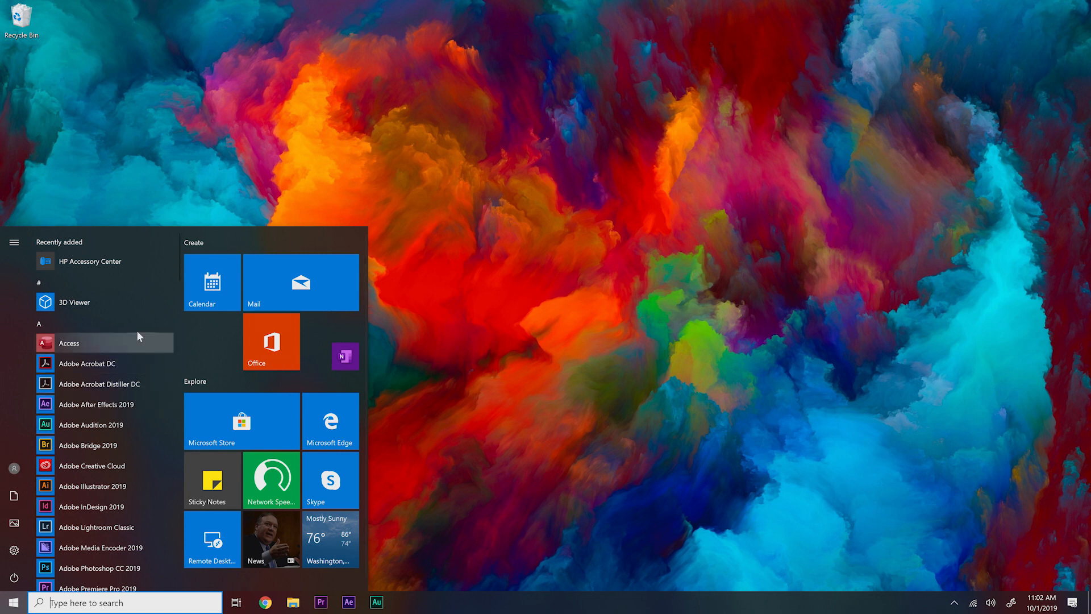
mouse_move(105, 261)
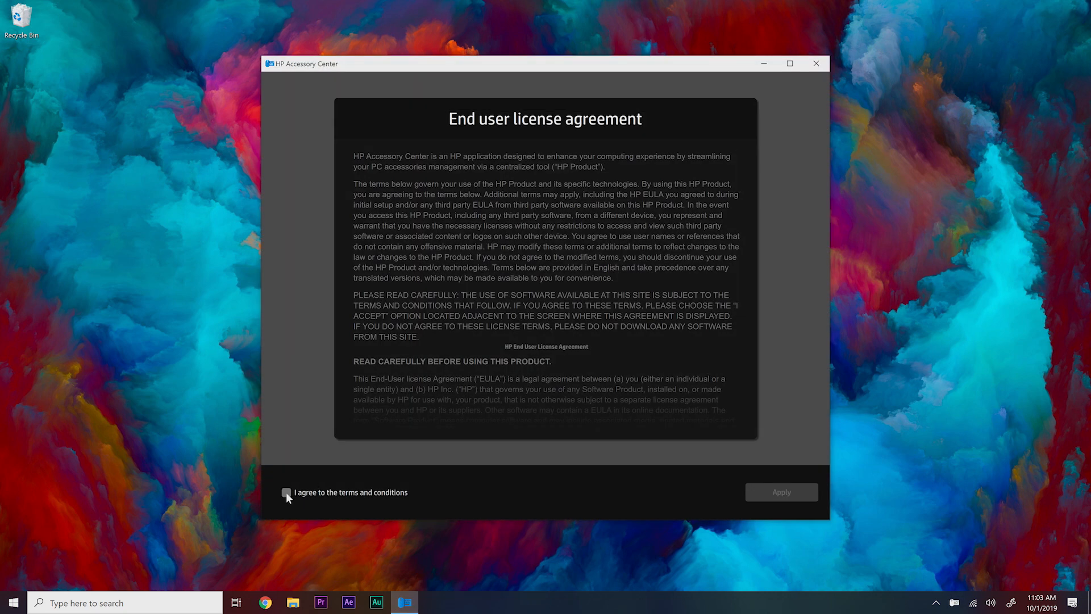
Agree to the license terms and conditions and continue into HP Accessory Center.
click(287, 492)
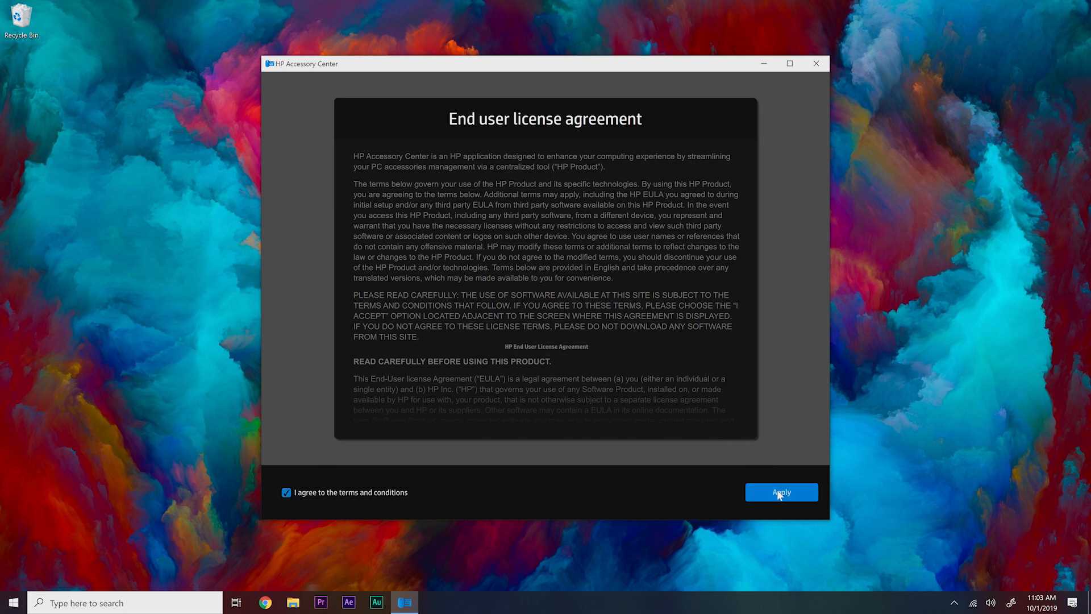
click(781, 492)
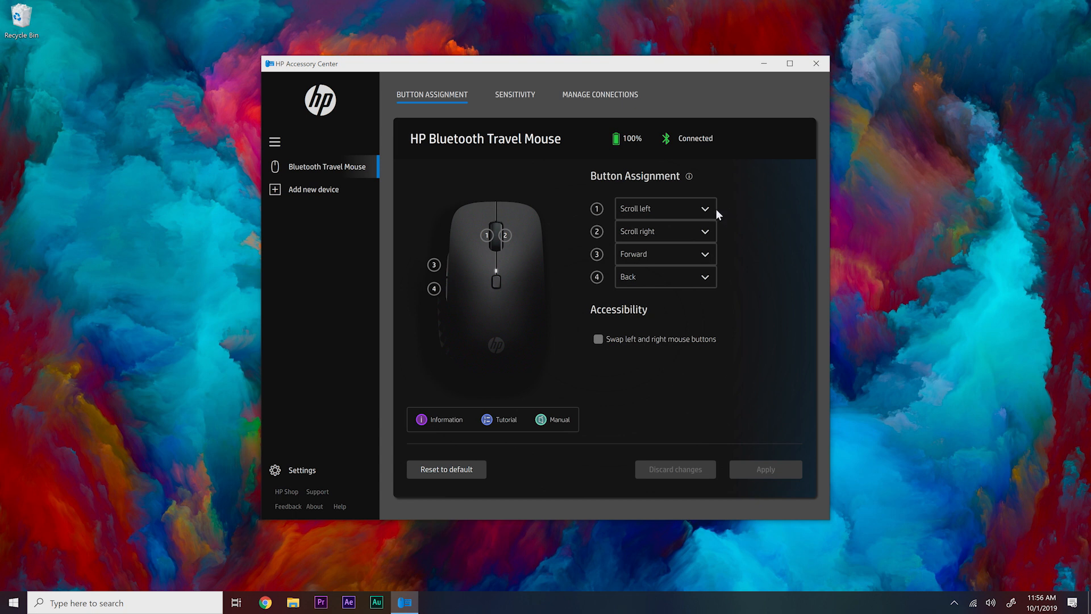
mouse_move(720, 244)
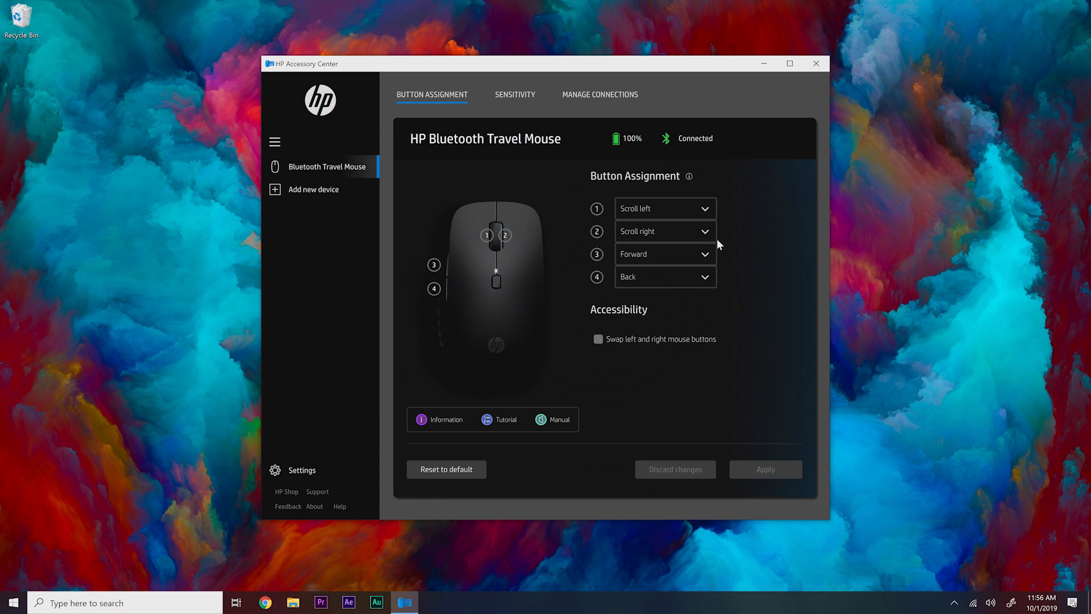
mouse_move(722, 284)
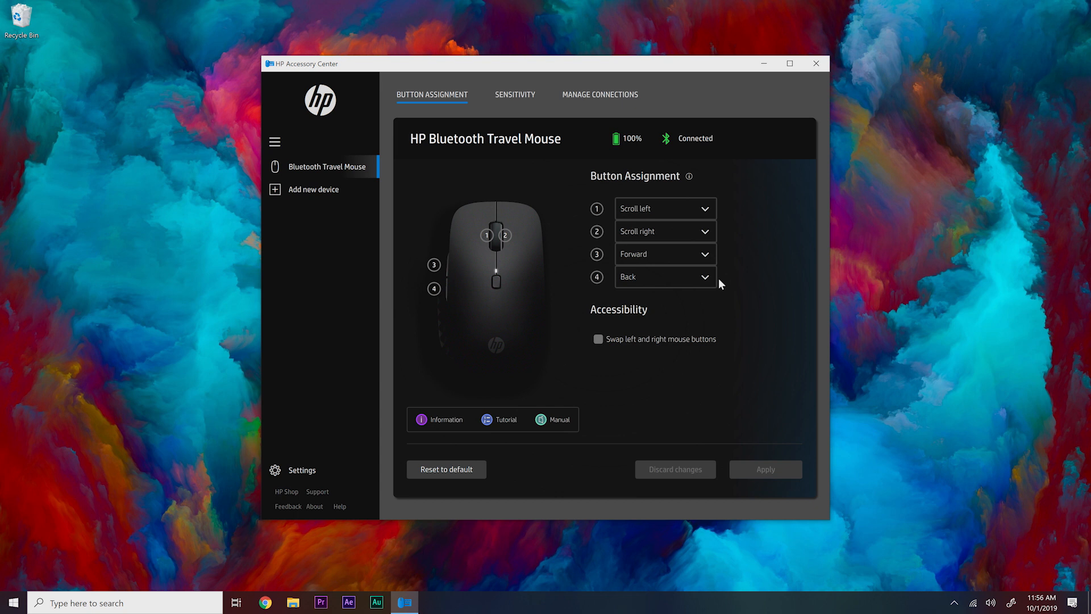
mouse_move(707, 213)
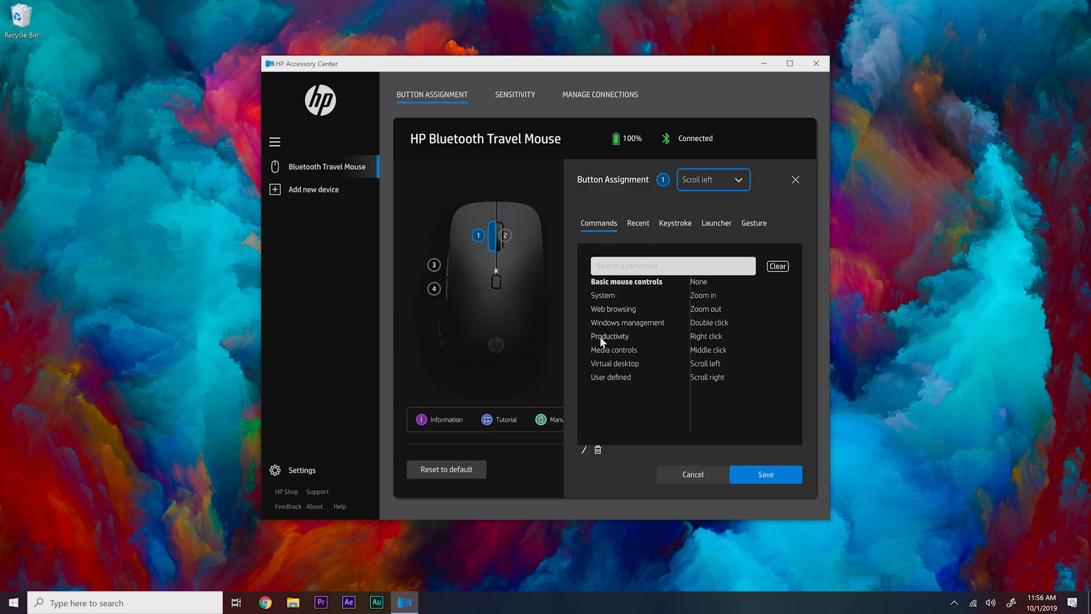
Assign the Cut productivity command to mouse button 1 and save it.
click(609, 336)
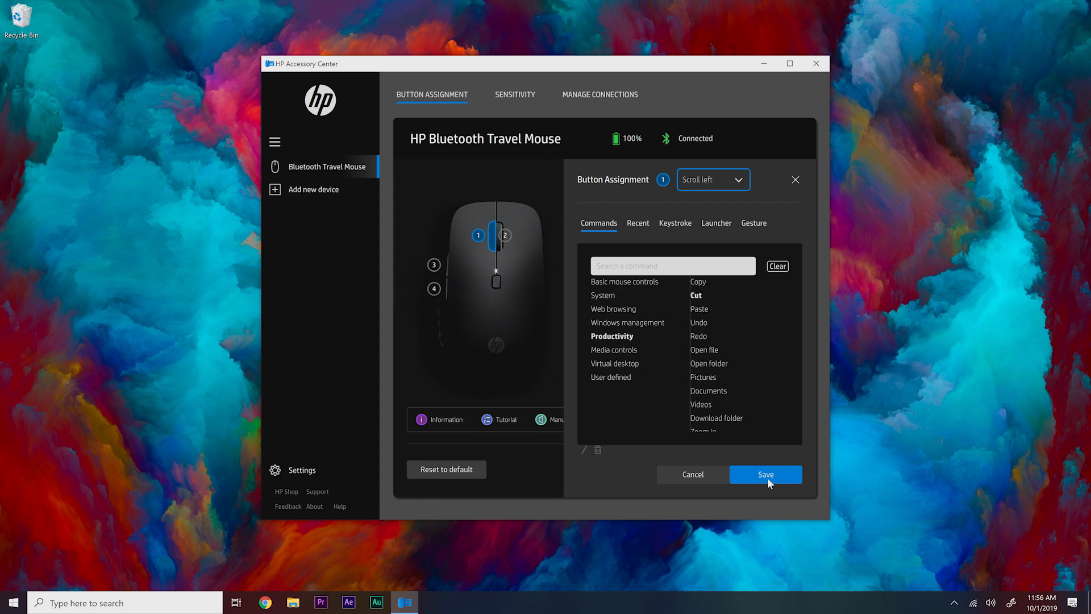
click(765, 474)
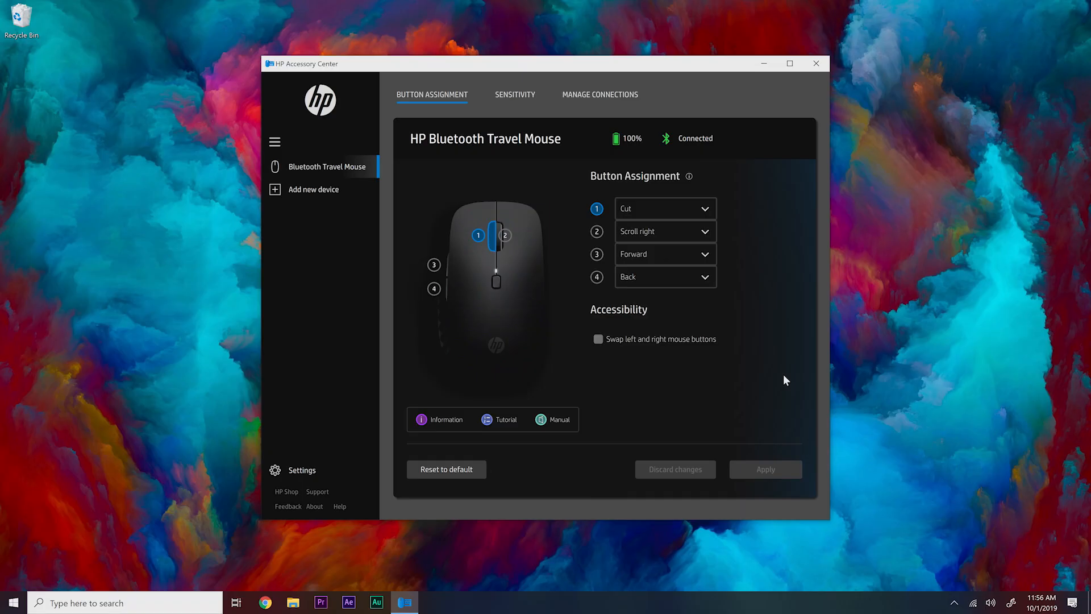
mouse_move(707, 236)
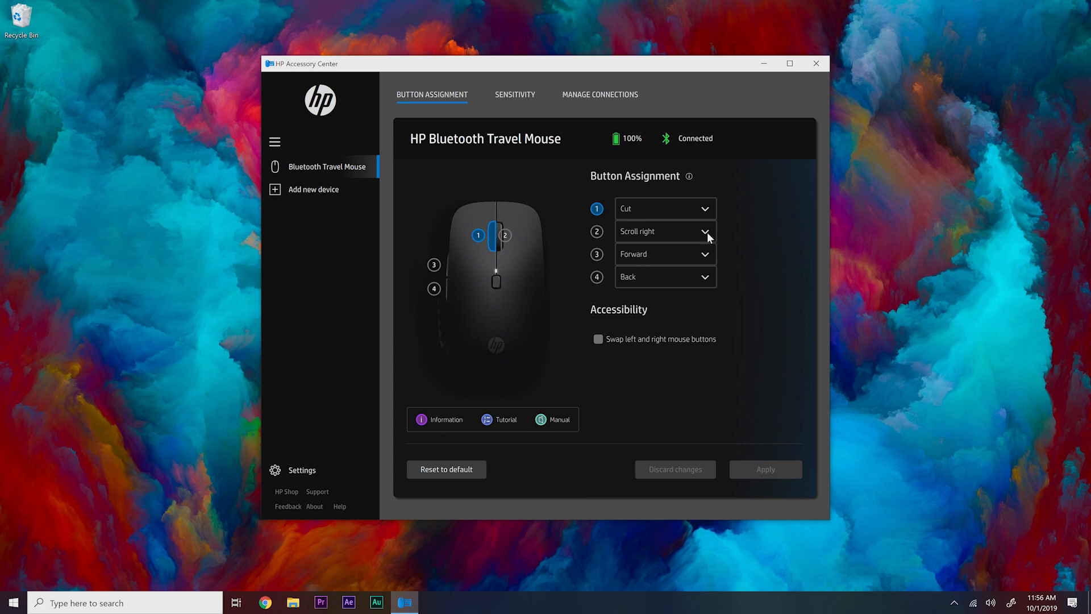
Give button 2 a custom keystroke named 'Open browser' with its recorded key combination.
click(663, 230)
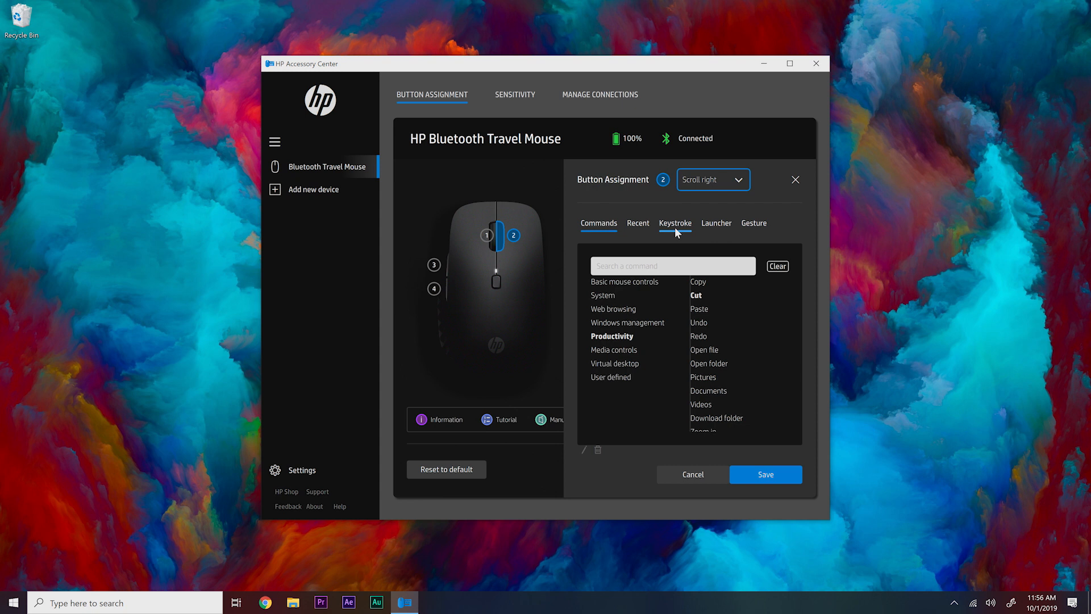
click(673, 223)
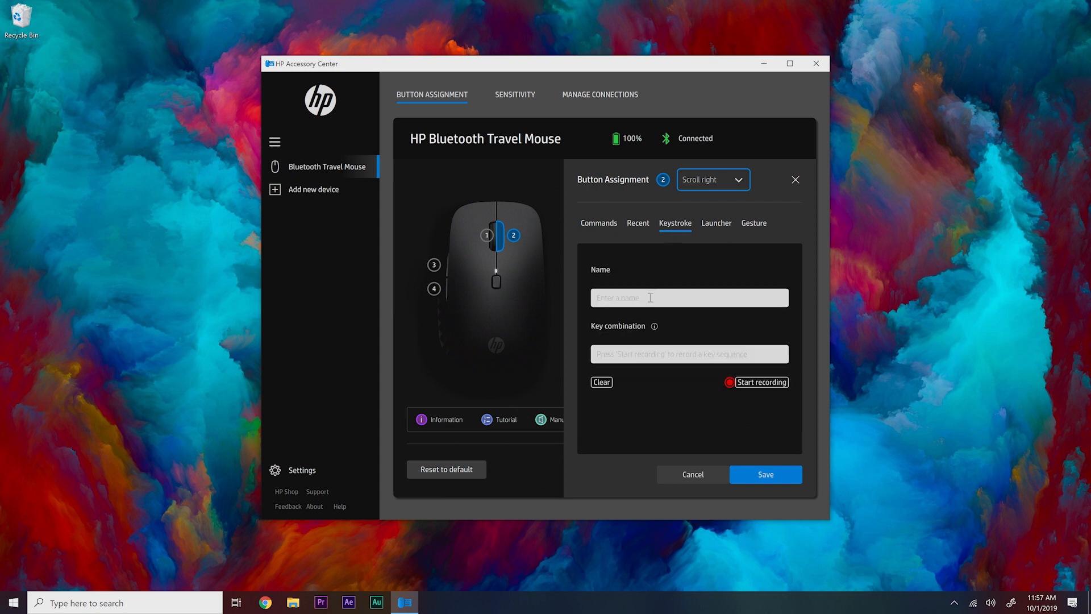
text(Open b)
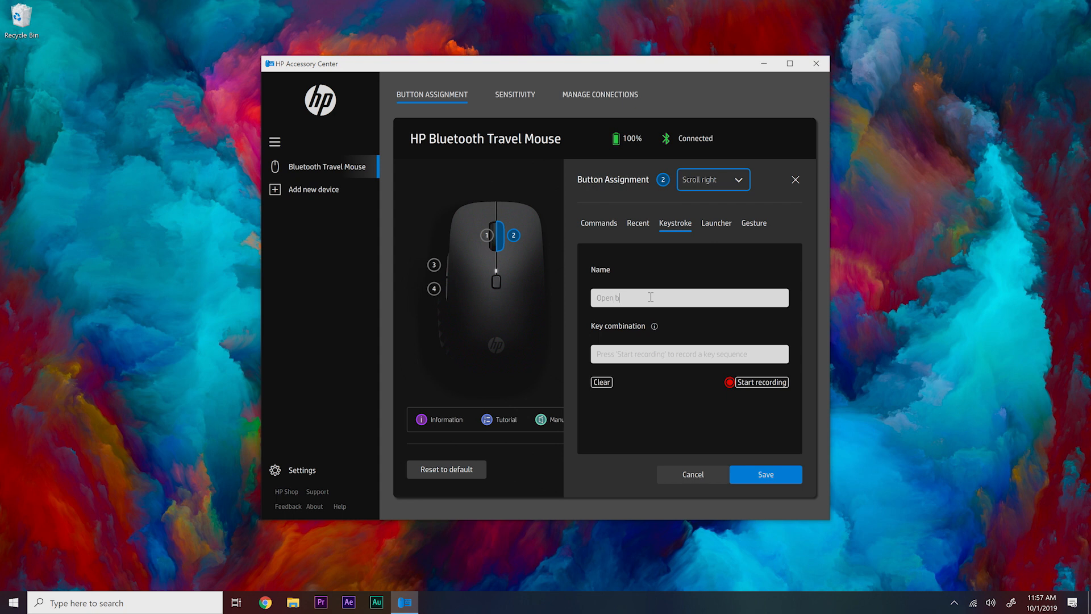
click(757, 381)
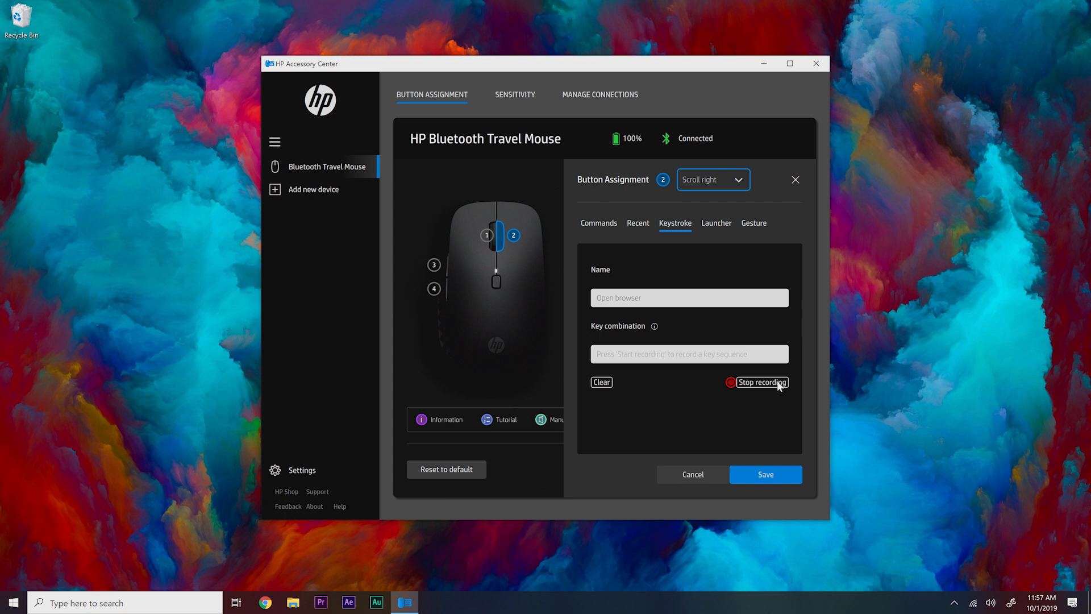
click(756, 382)
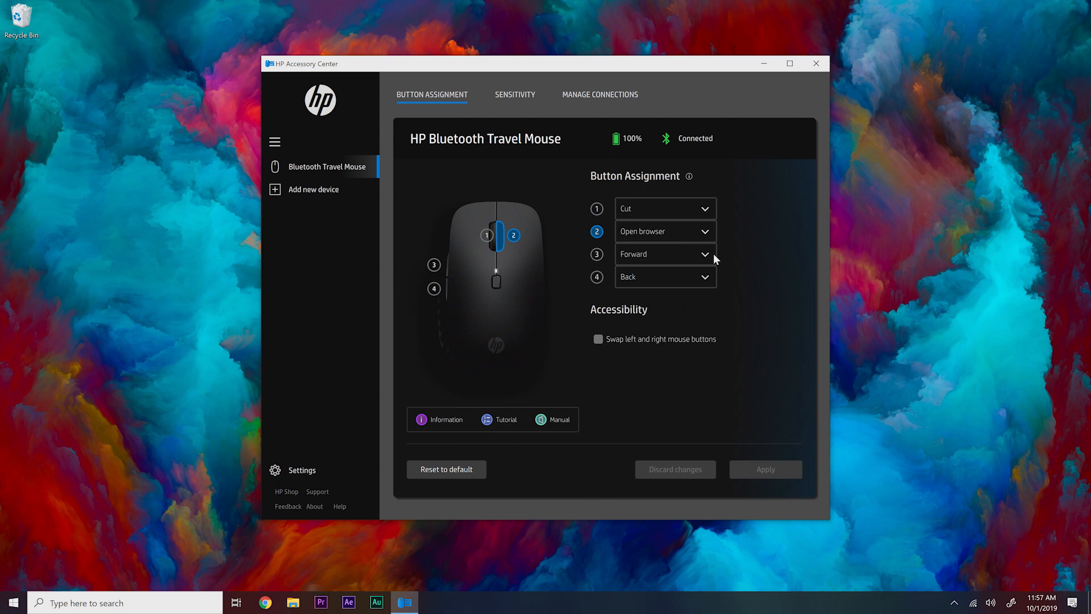
mouse_move(704, 258)
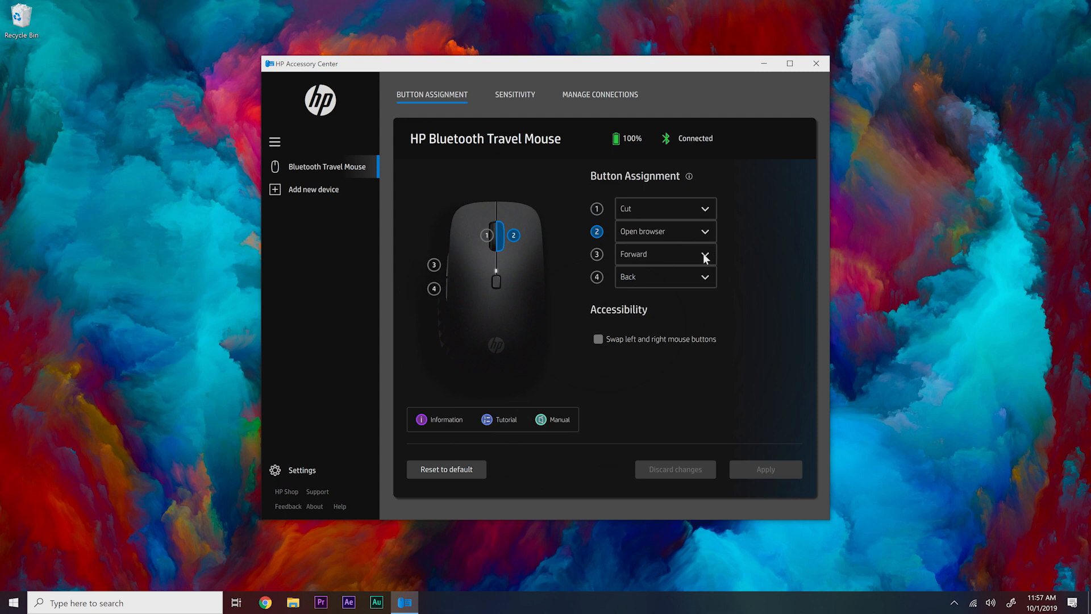
Set button 3 as a launcher for Excel using its Excel.exe location.
click(702, 254)
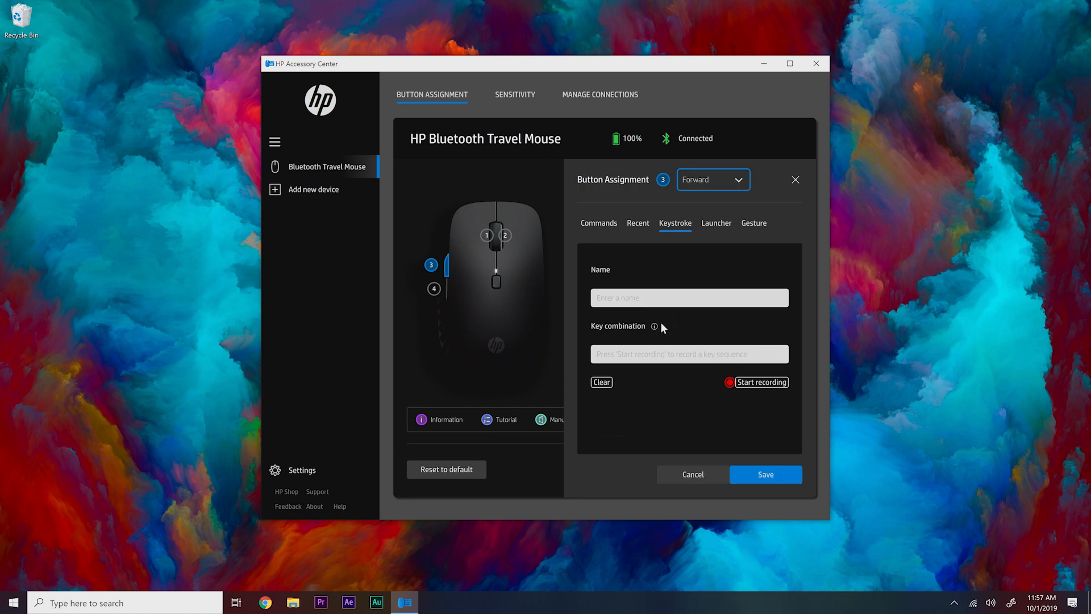
click(716, 223)
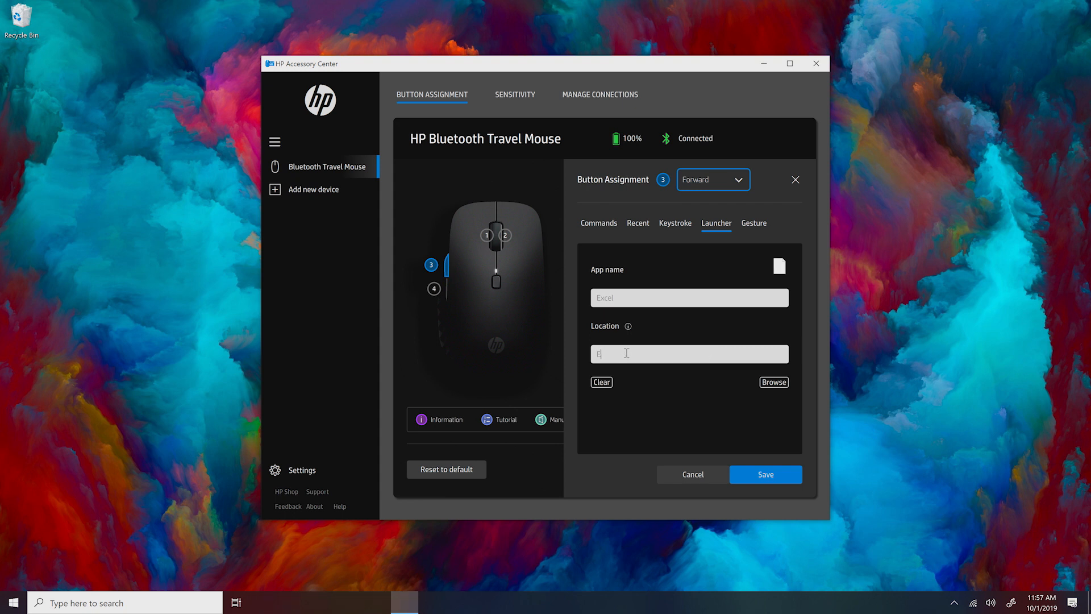
text(Excel.ex)
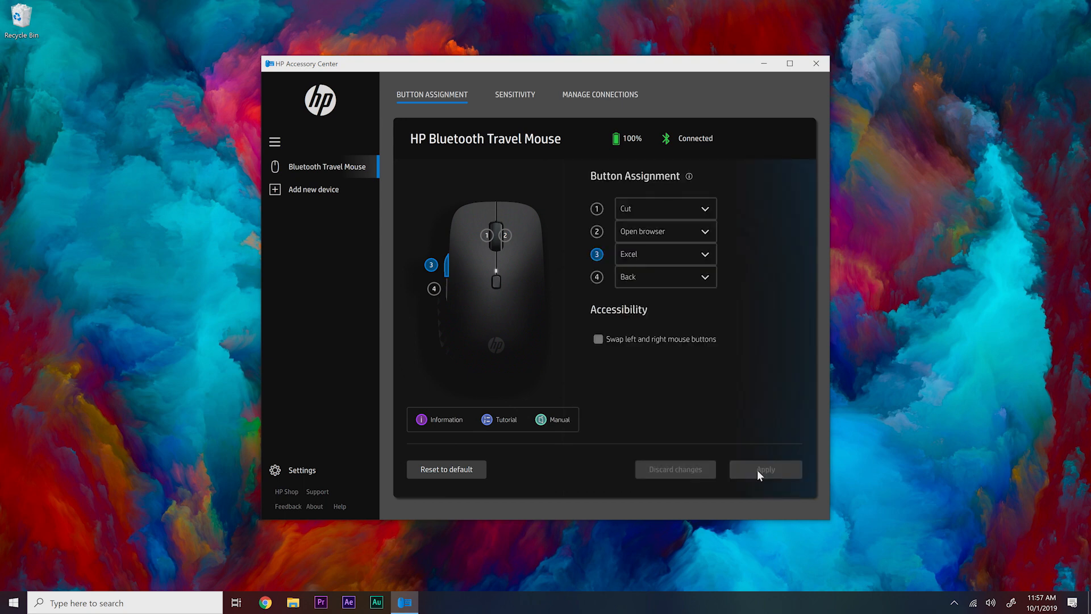
mouse_move(758, 442)
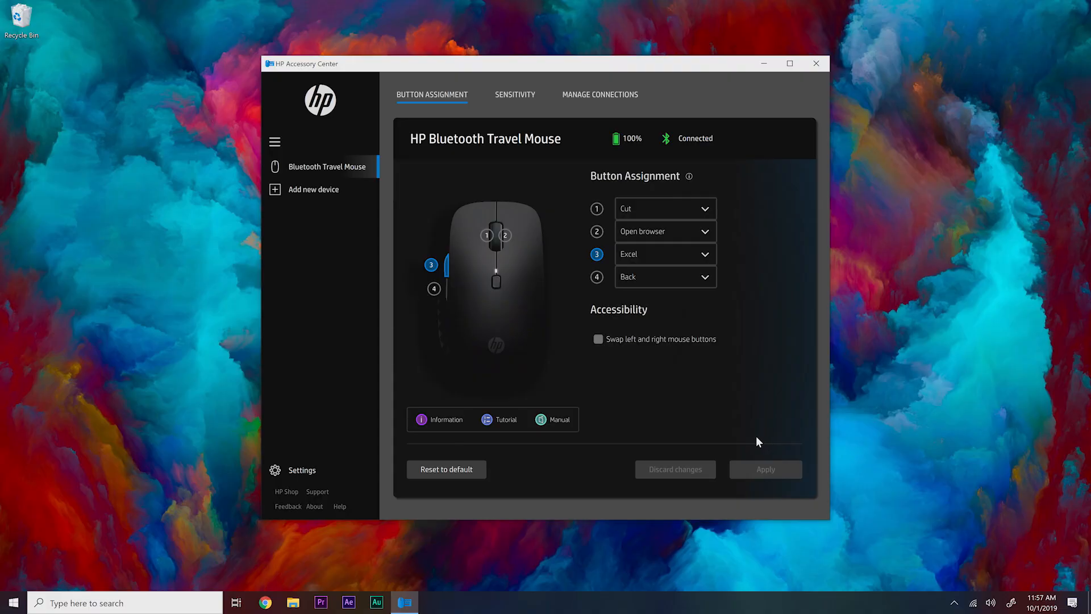
mouse_move(713, 329)
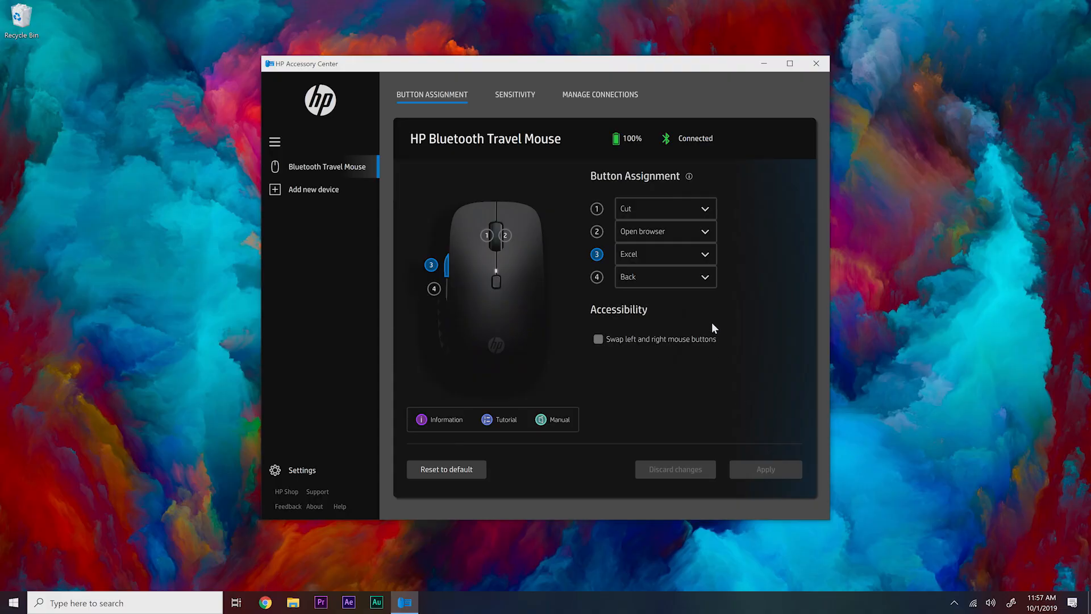
Start a gesture assignment for button 4 with Volume up on the upward direction.
click(665, 276)
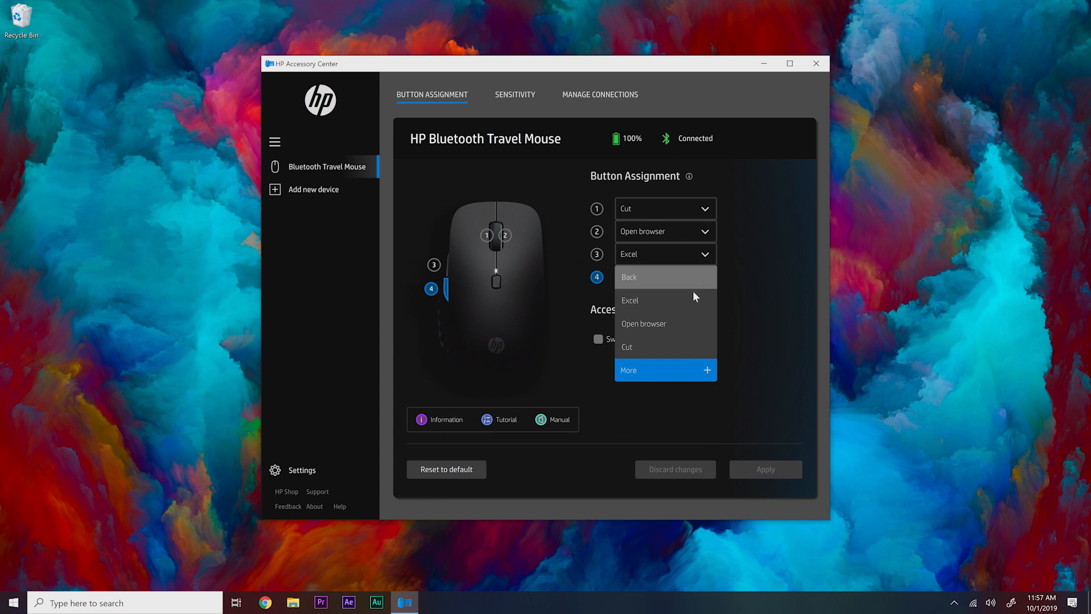
click(629, 369)
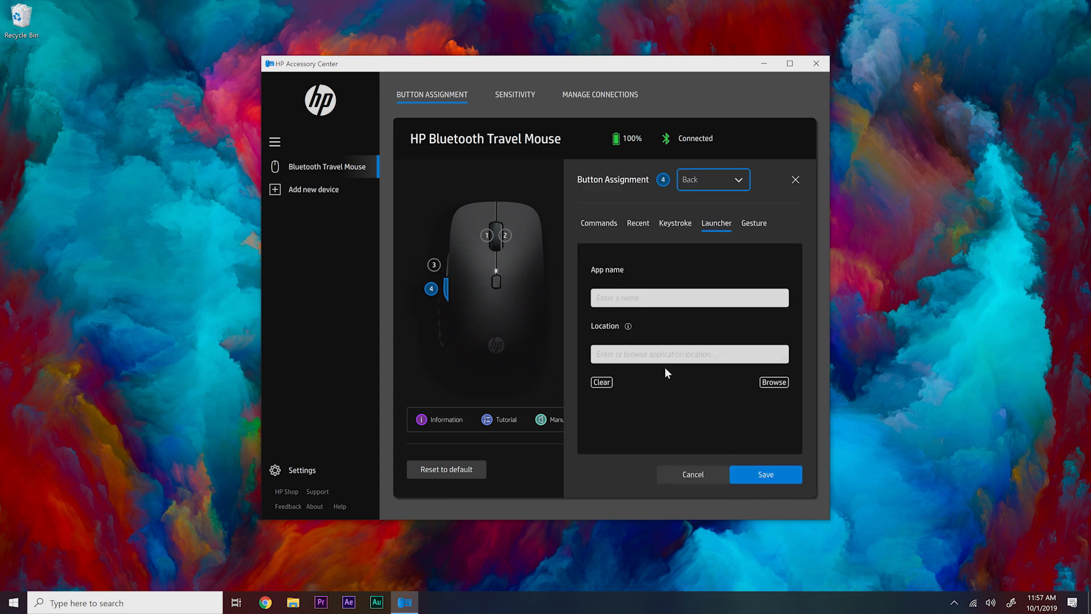
click(753, 223)
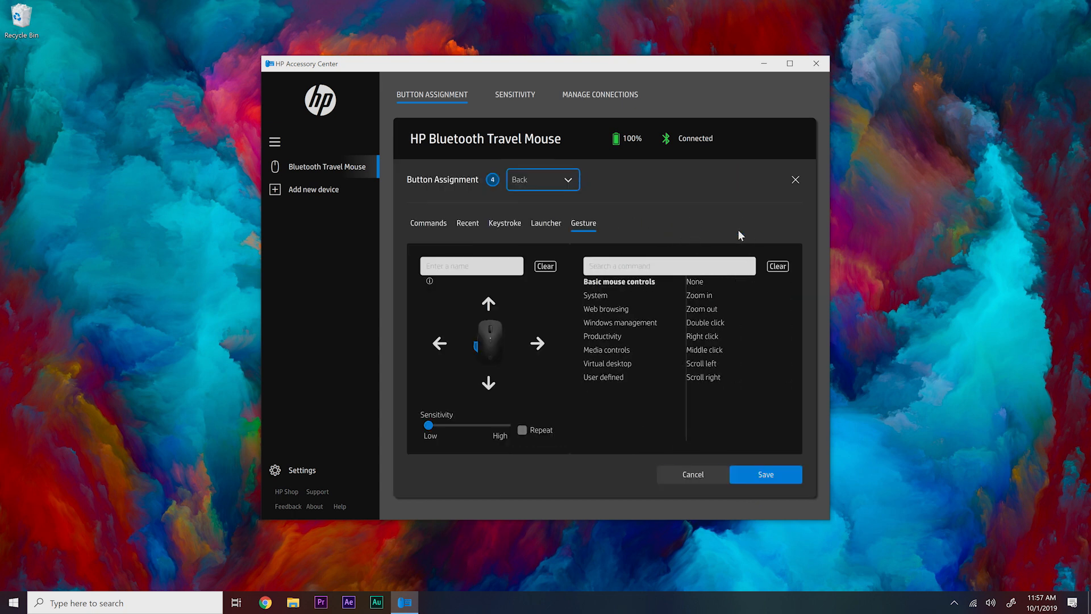
click(606, 349)
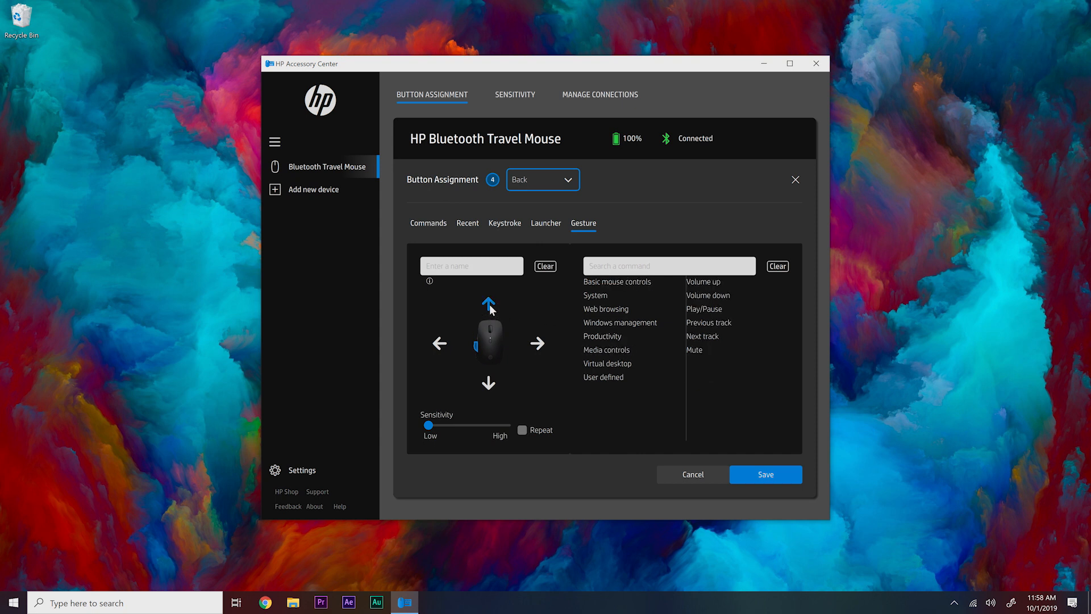
click(704, 281)
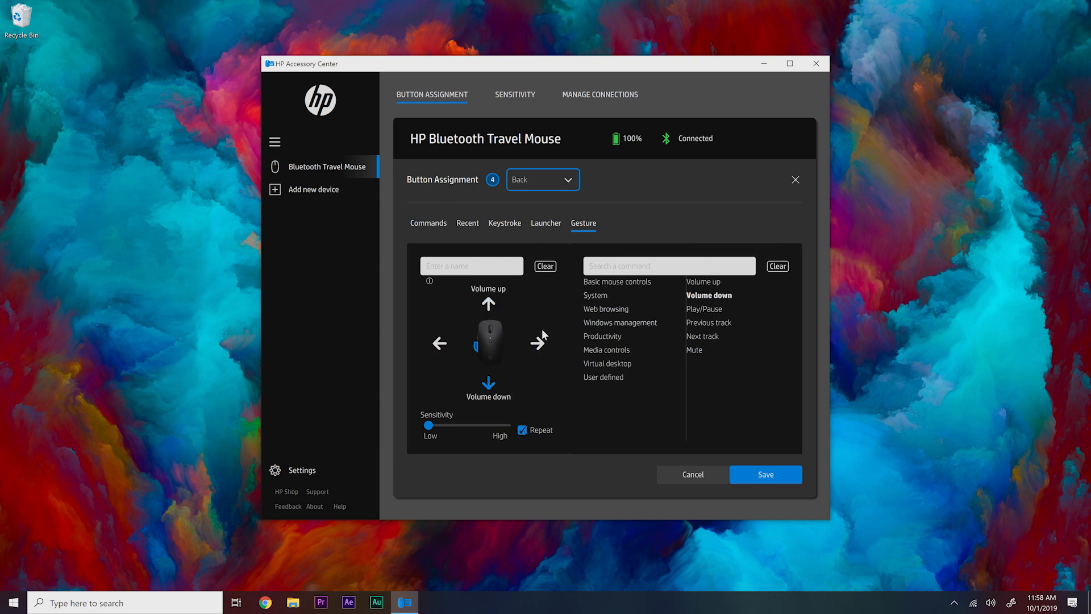
Assign Previous track left and Next track right, and name the gesture 'Media'.
click(523, 430)
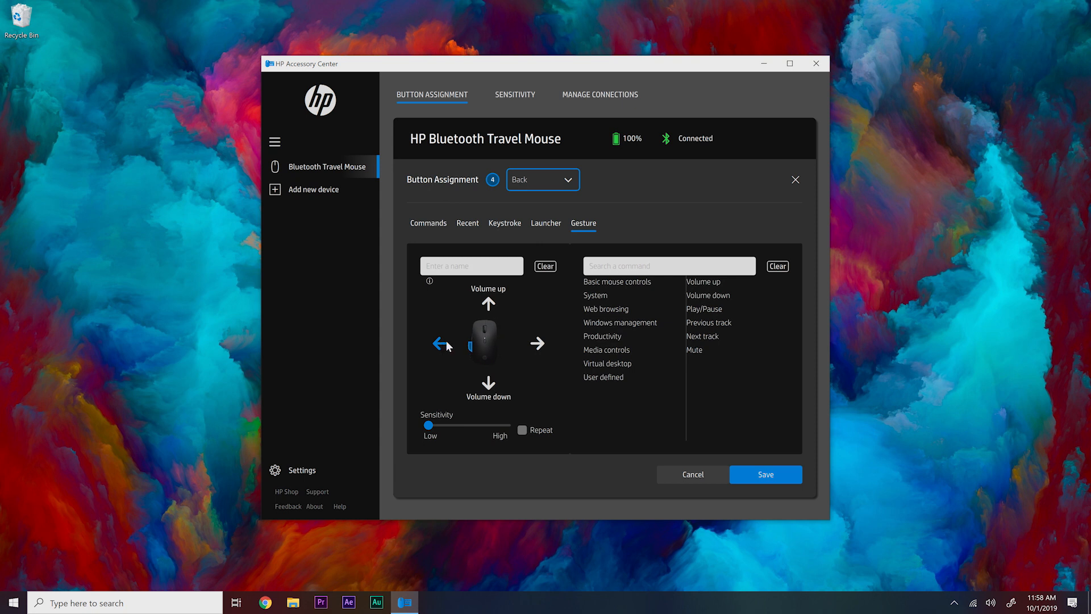
click(709, 322)
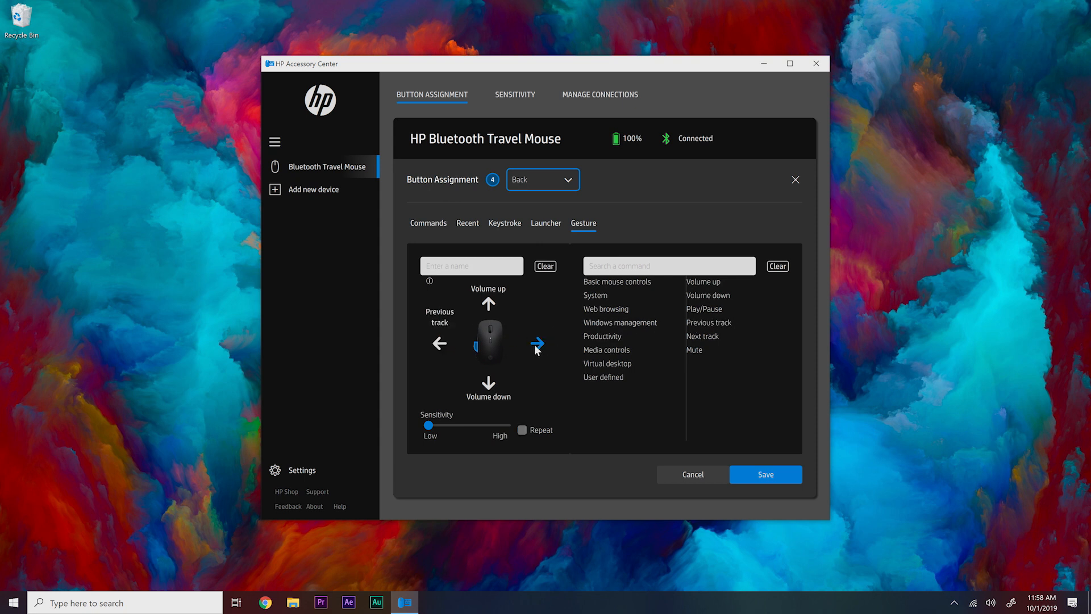
mouse_move(598, 349)
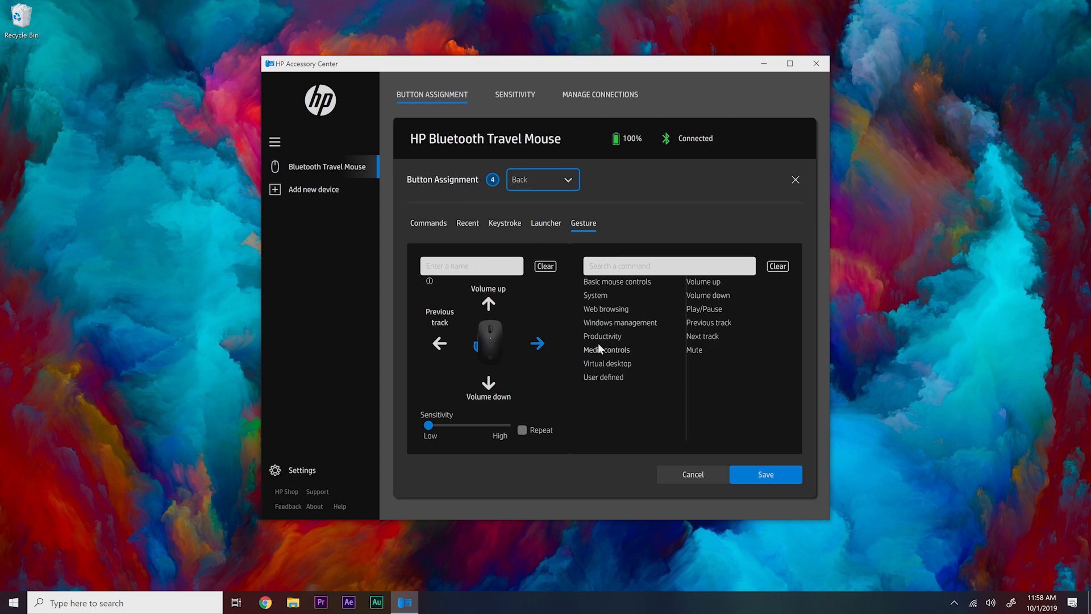
click(702, 336)
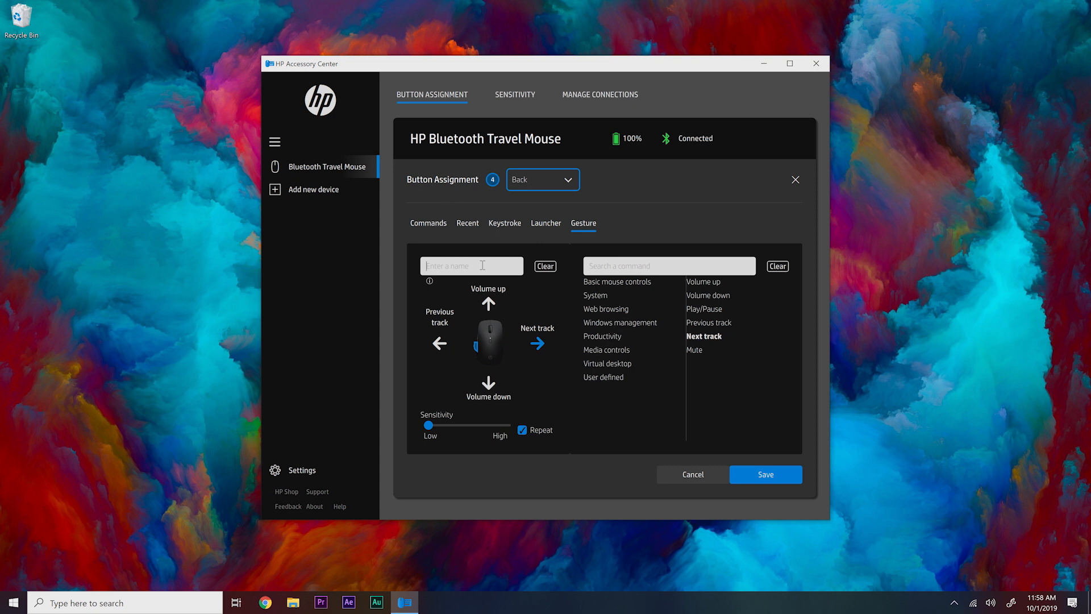
text(Media)
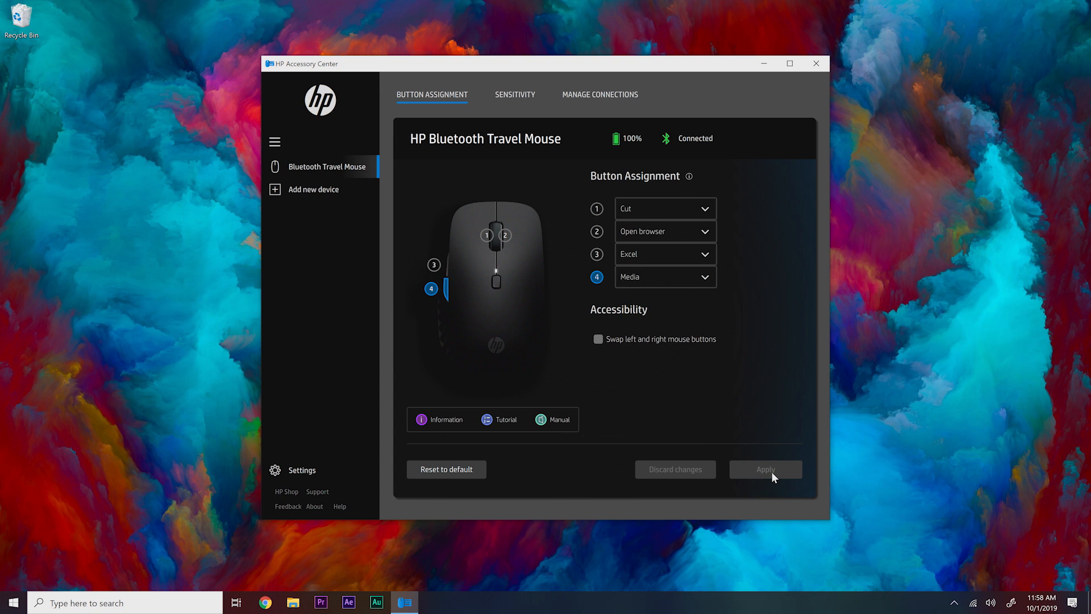
mouse_move(618, 113)
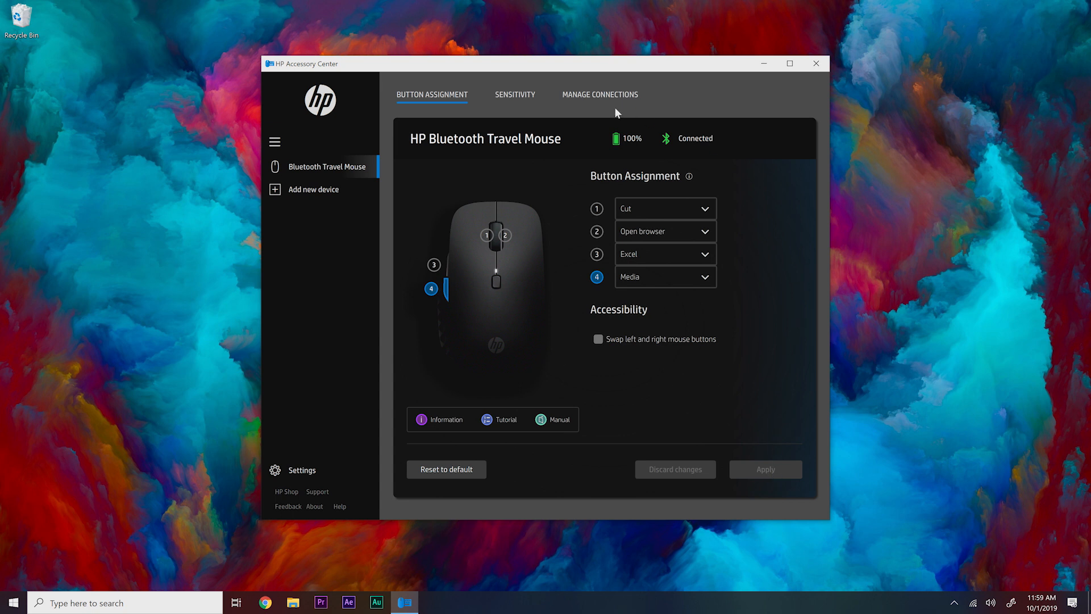
Set the Sensitivity/DPI slider to its maximum of 3000.
click(513, 94)
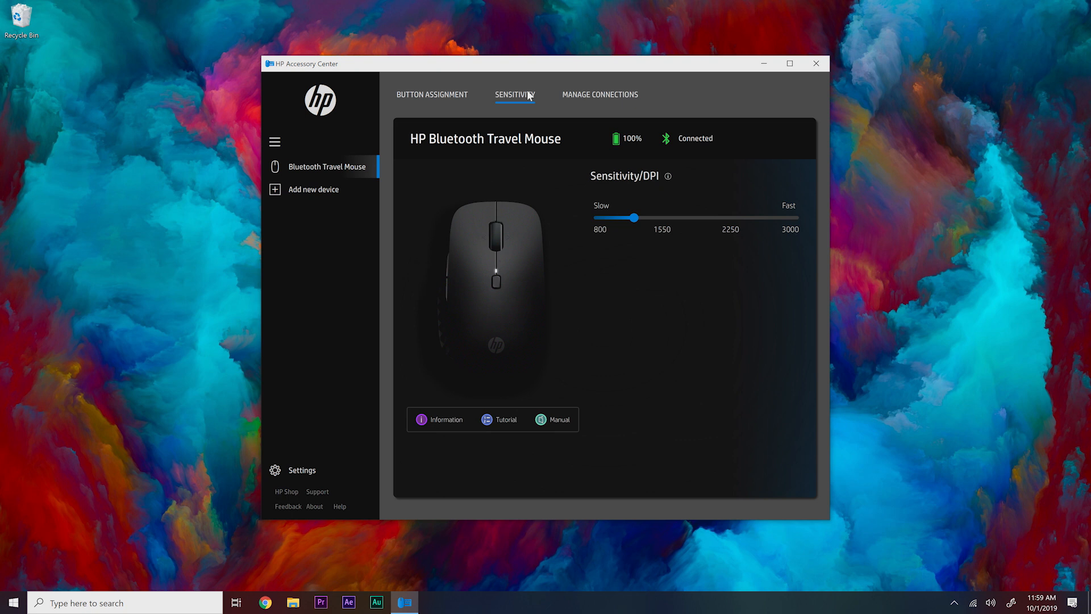
mouse_move(634, 218)
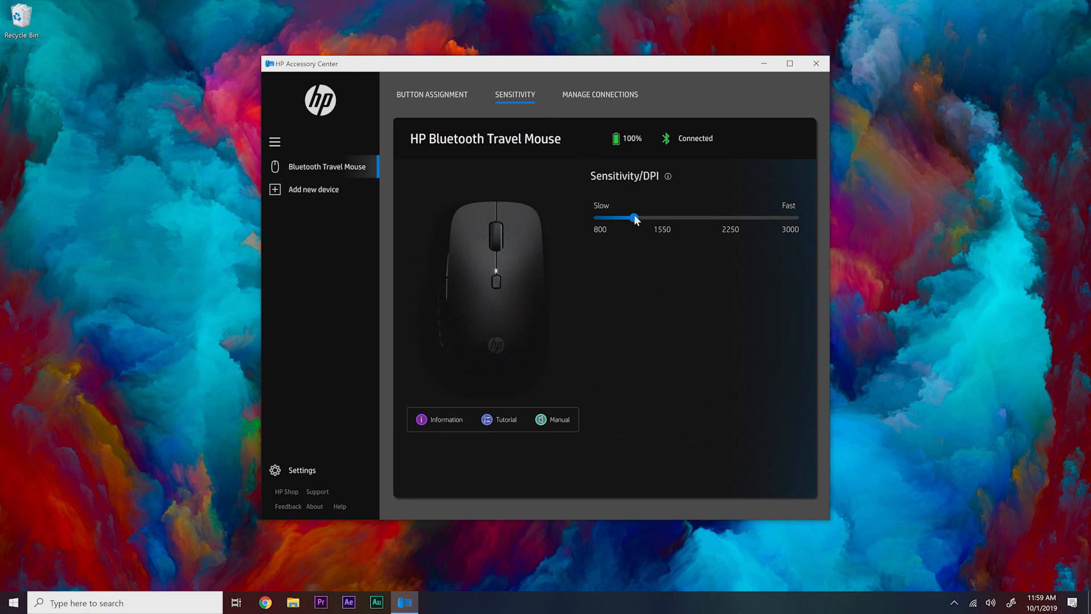
drag(634, 218, 601, 218)
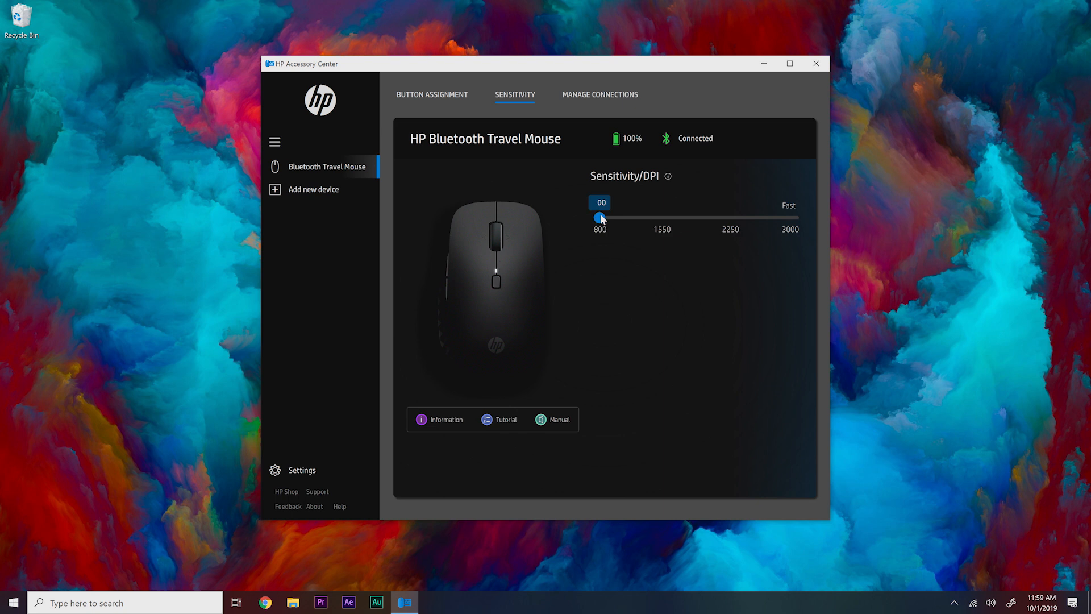
drag(600, 218, 793, 217)
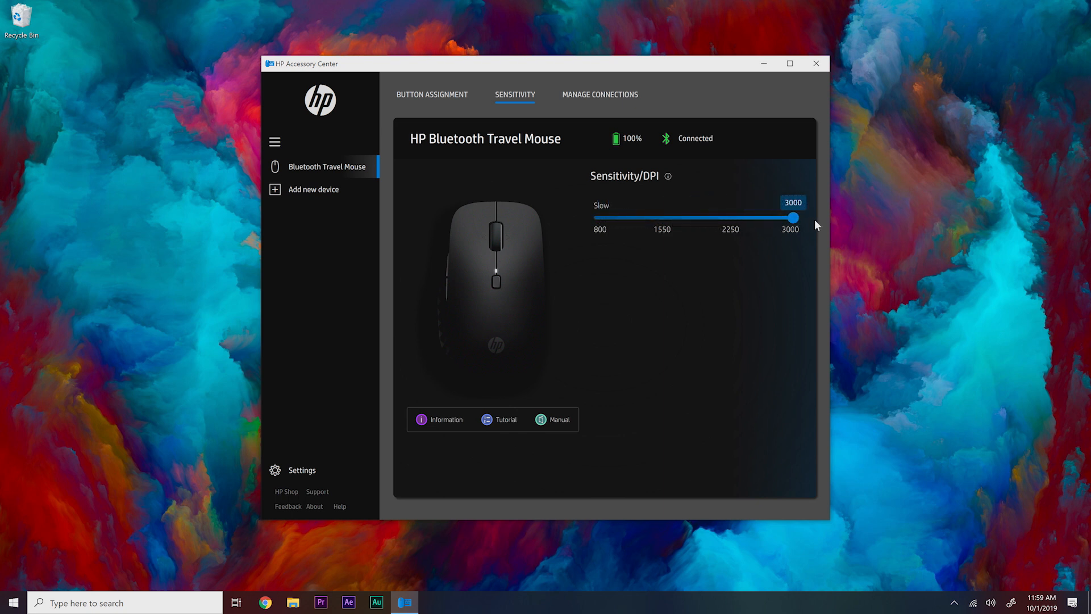